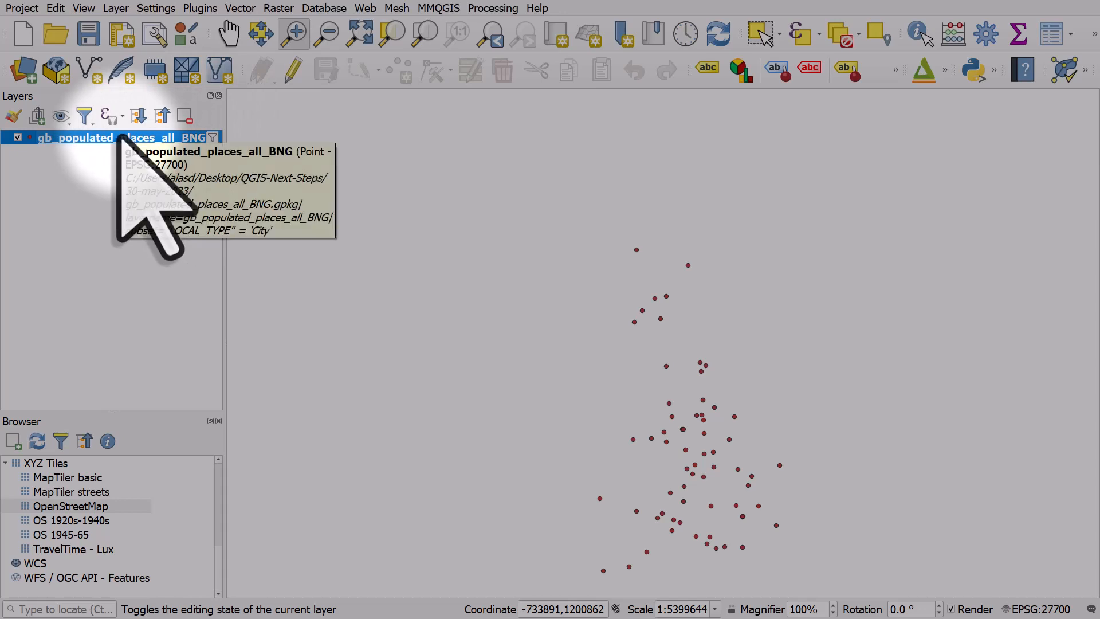
- Turn on labels for the gb_populated_places_all_BNG city points layer via Show Labels
{"action": "right_click", "coordinate": [81, 137]}
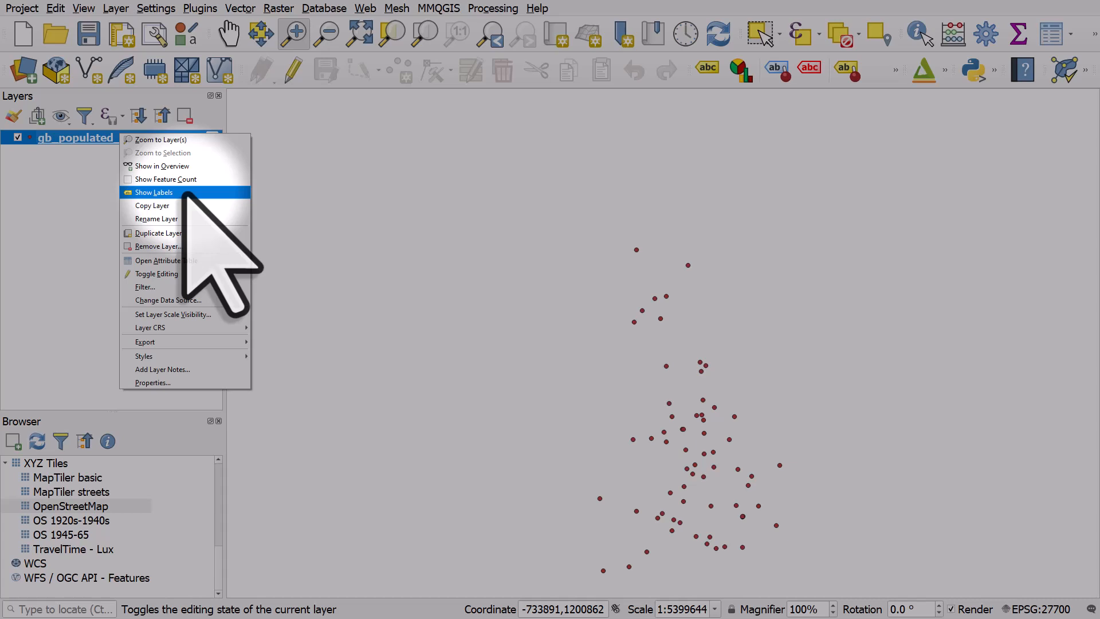
{"action": "left_click", "coordinate": [153, 192]}
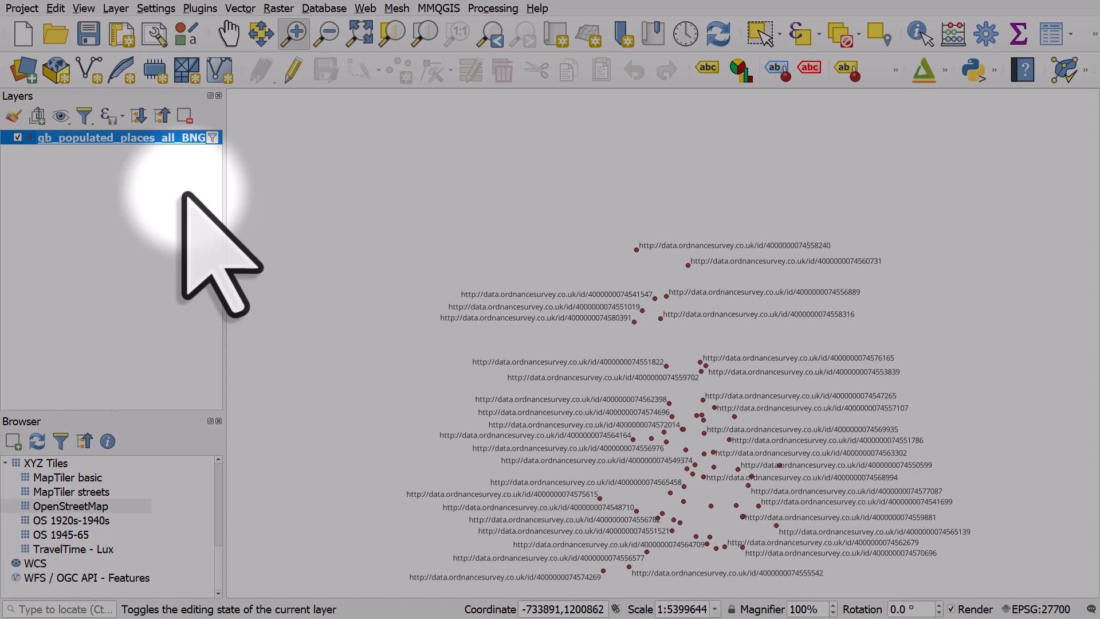
- Bring up the city points layer's context menu to reach its label properties
{"action": "right_click", "coordinate": [109, 137]}
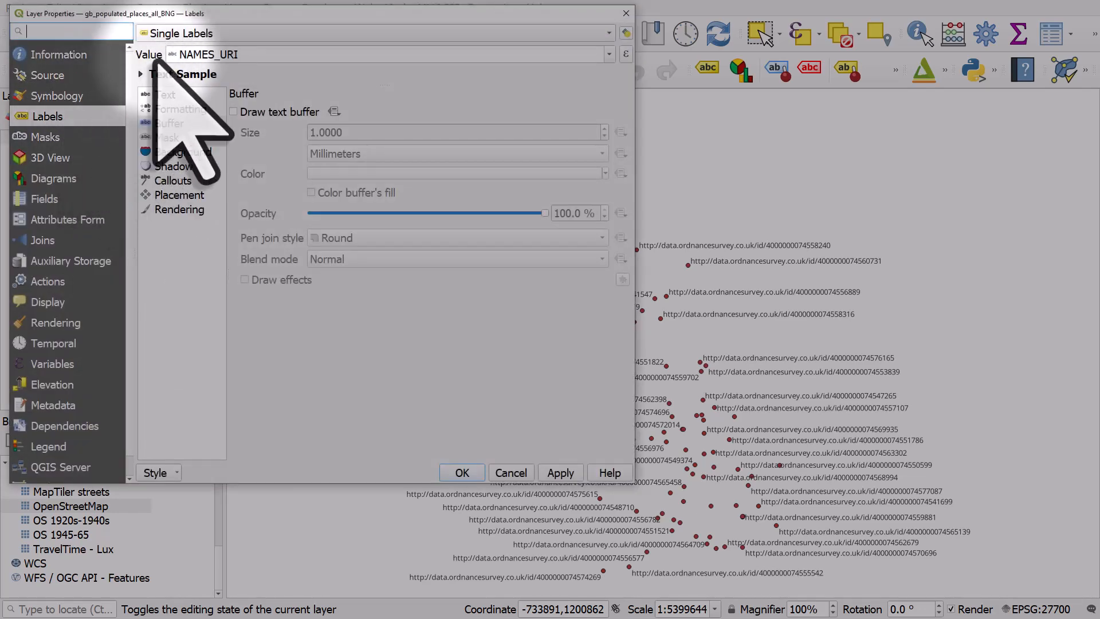
{"action": "mouse_move", "coordinate": [639, 126]}
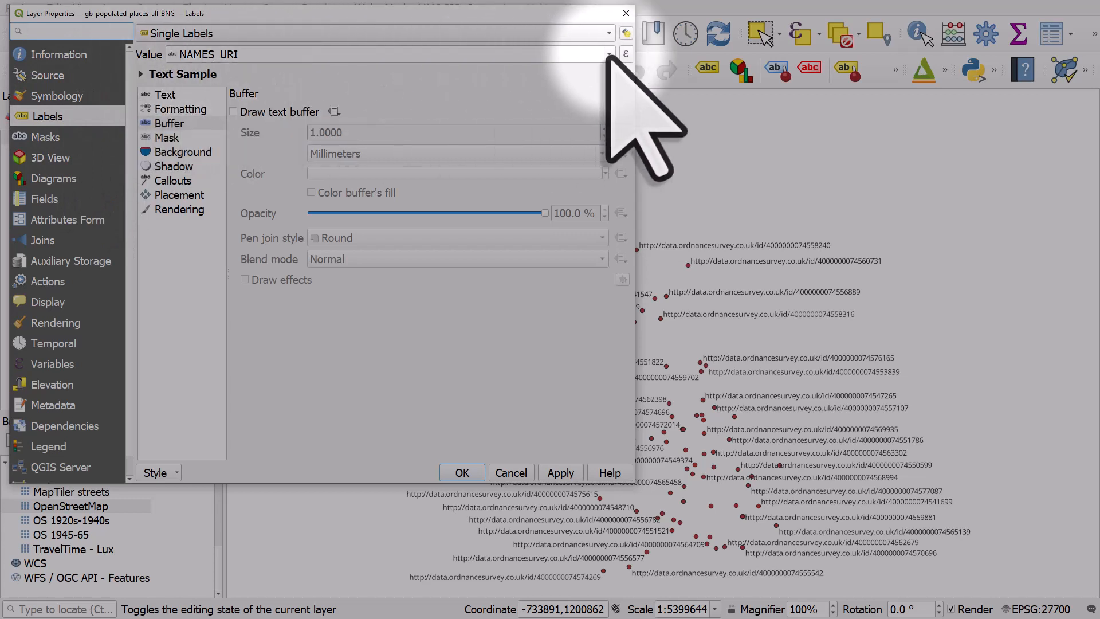
- Change the label value field from NAMES_URI to NAME1 and apply it to the map
{"action": "left_click", "coordinate": [606, 54]}
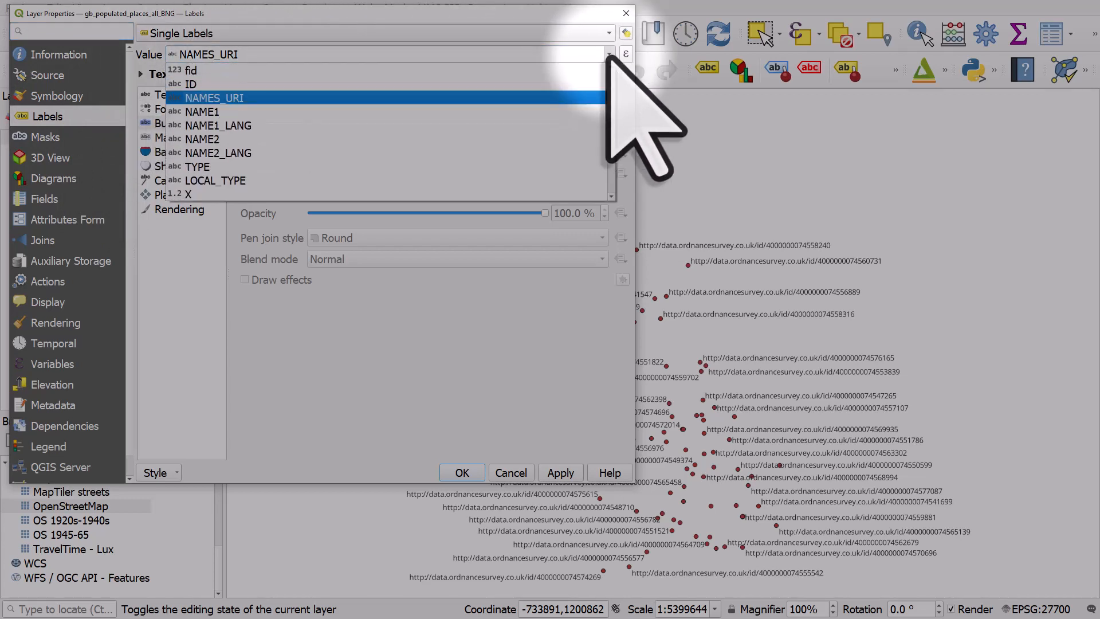
{"action": "left_click", "coordinate": [201, 110]}
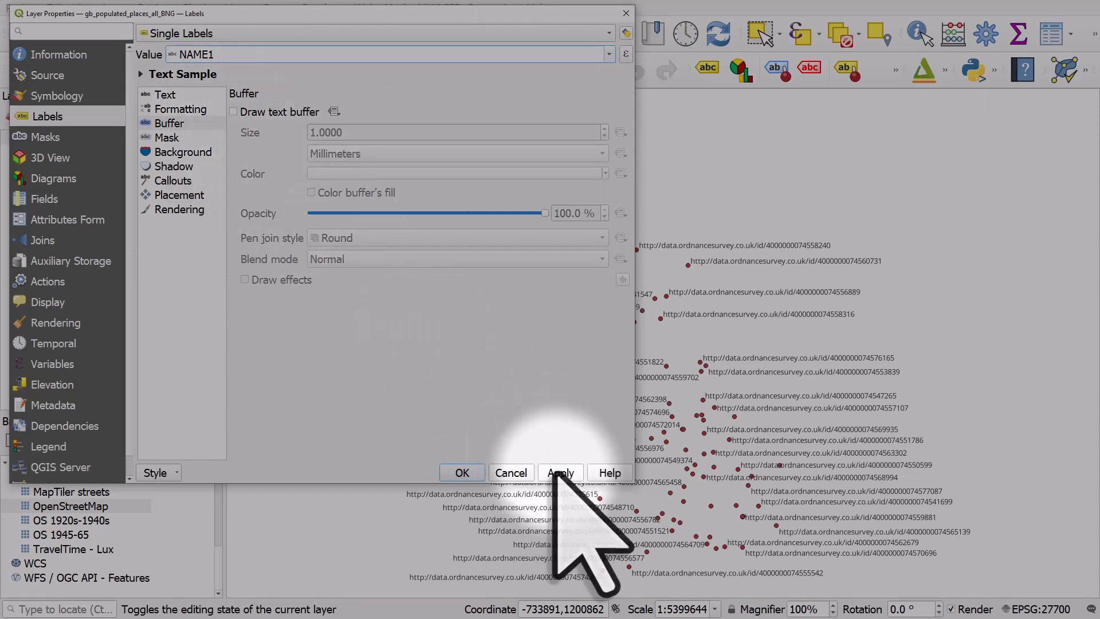
{"action": "left_click", "coordinate": [560, 472]}
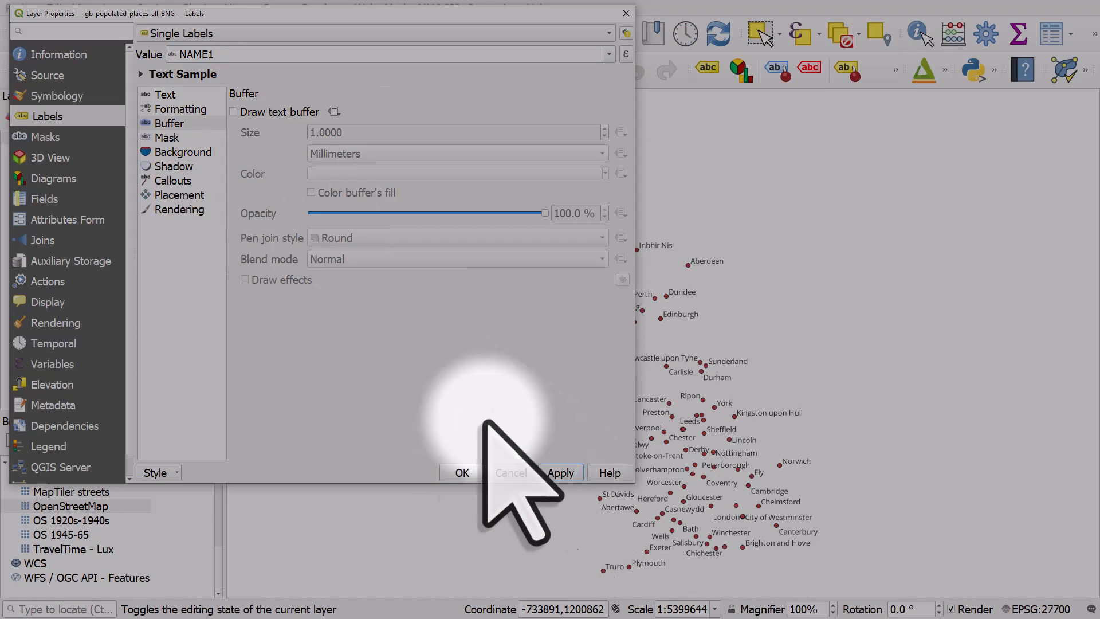
- Show the Text section of the label settings and bring up the colour picker
{"action": "left_click", "coordinate": [165, 94]}
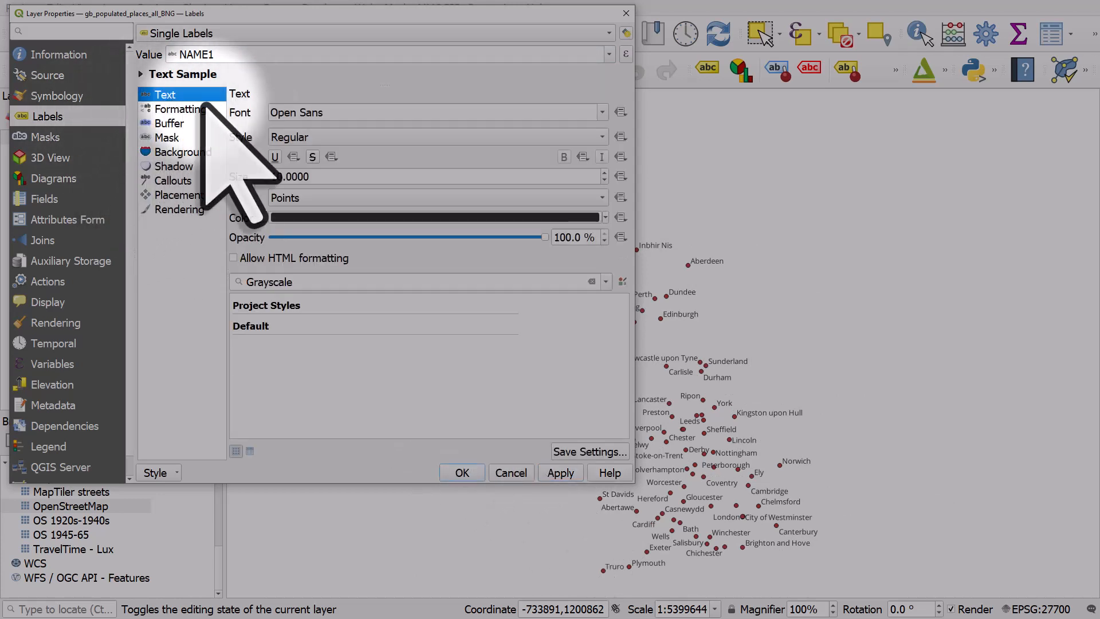
{"action": "left_click", "coordinate": [435, 217]}
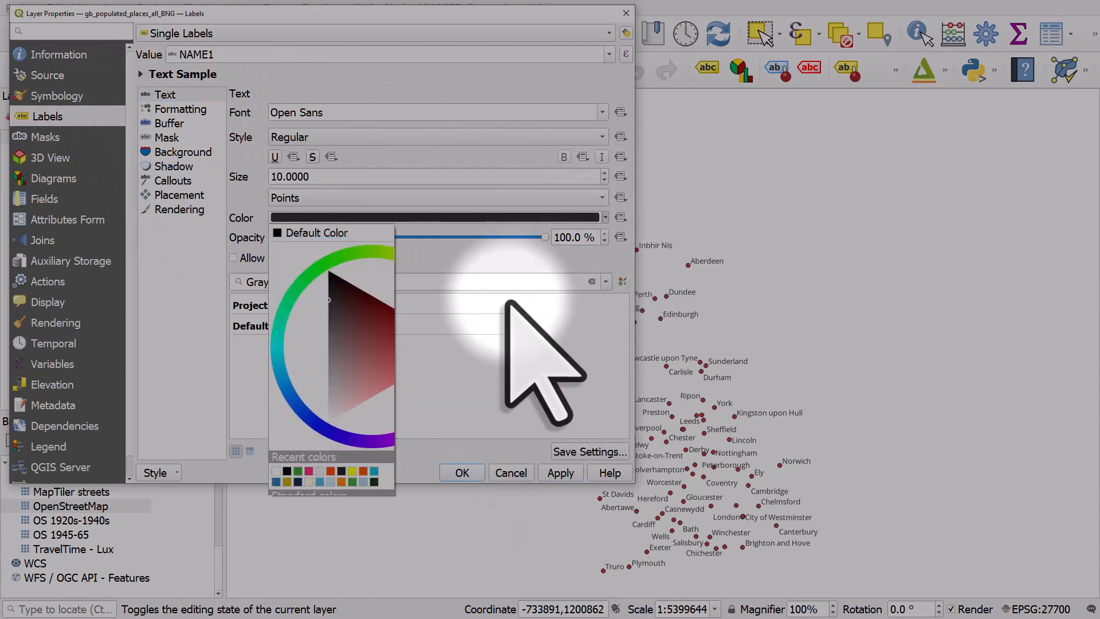